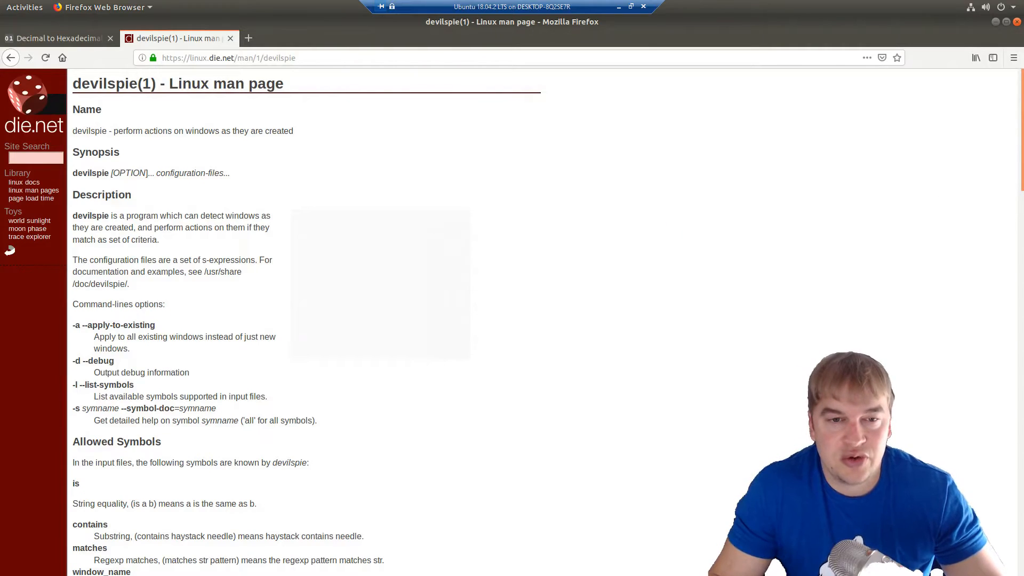
pyautogui.moveTo(382, 167)
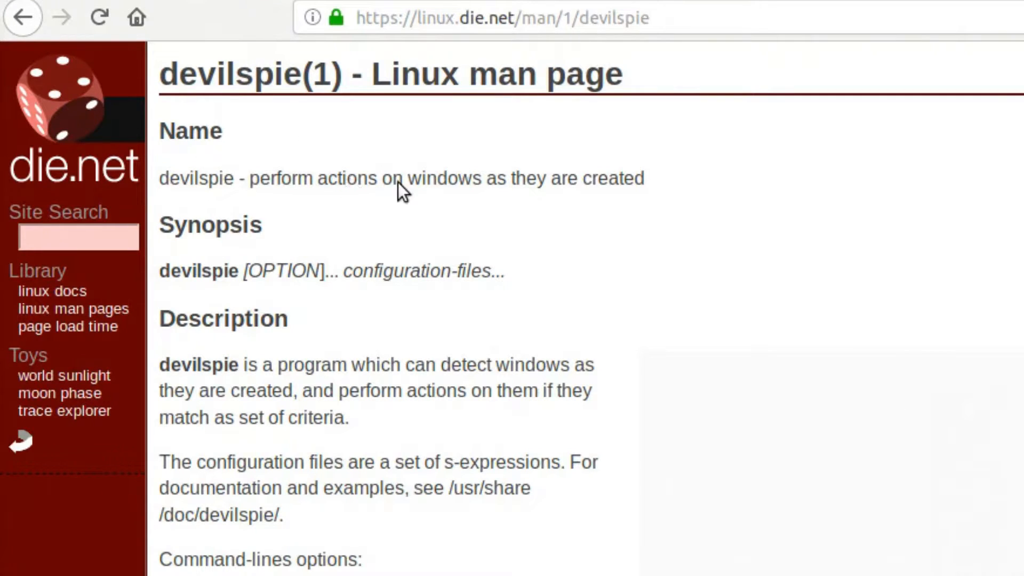
pyautogui.moveTo(347, 353)
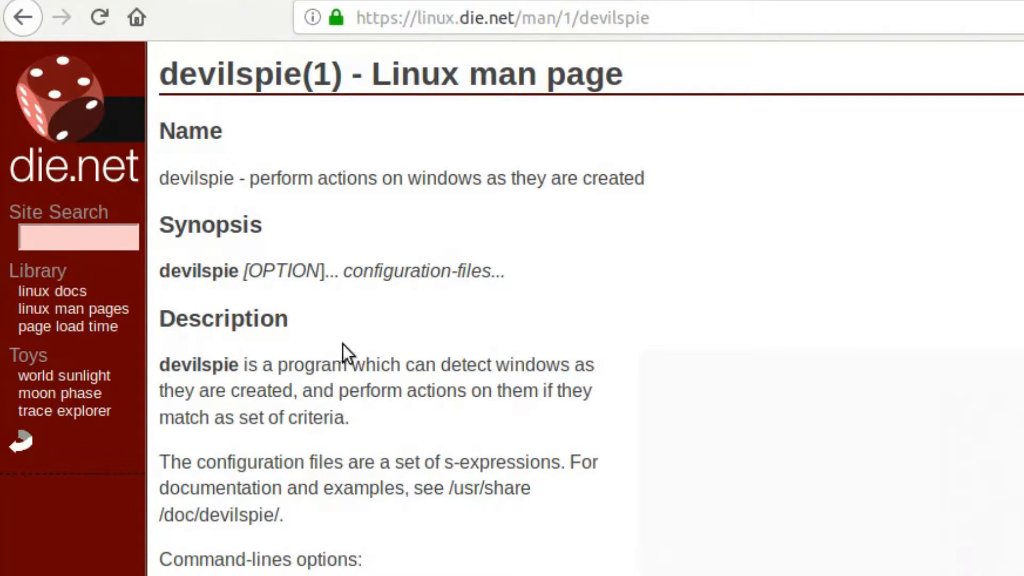
pyautogui.moveTo(385, 412)
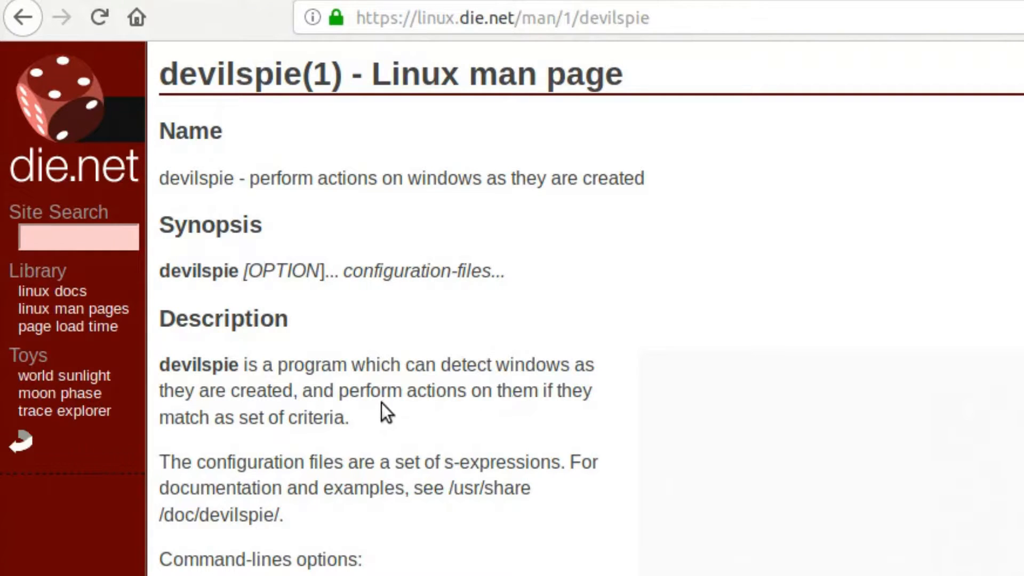
pyautogui.moveTo(277, 428)
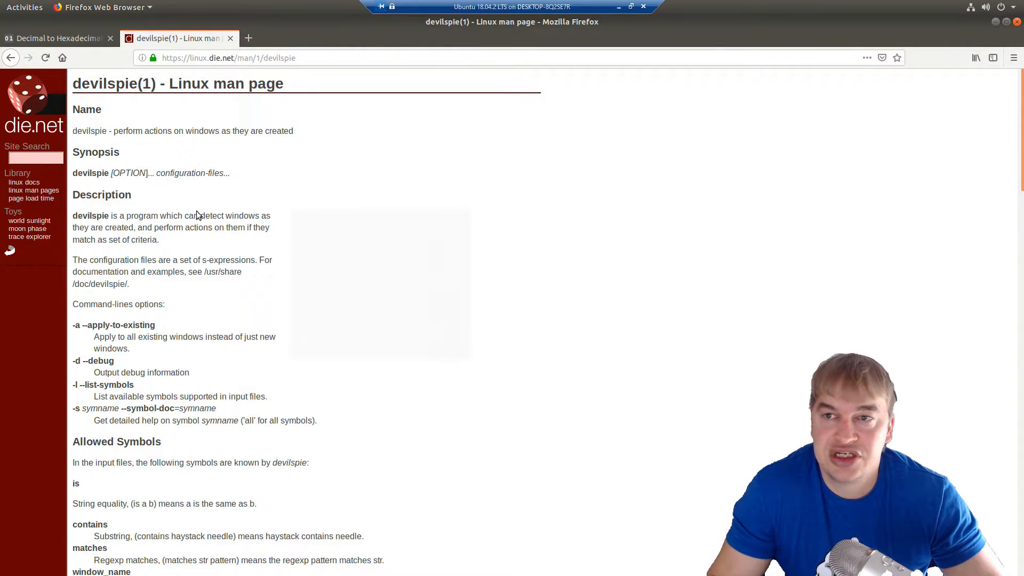
pyautogui.moveTo(320, 184)
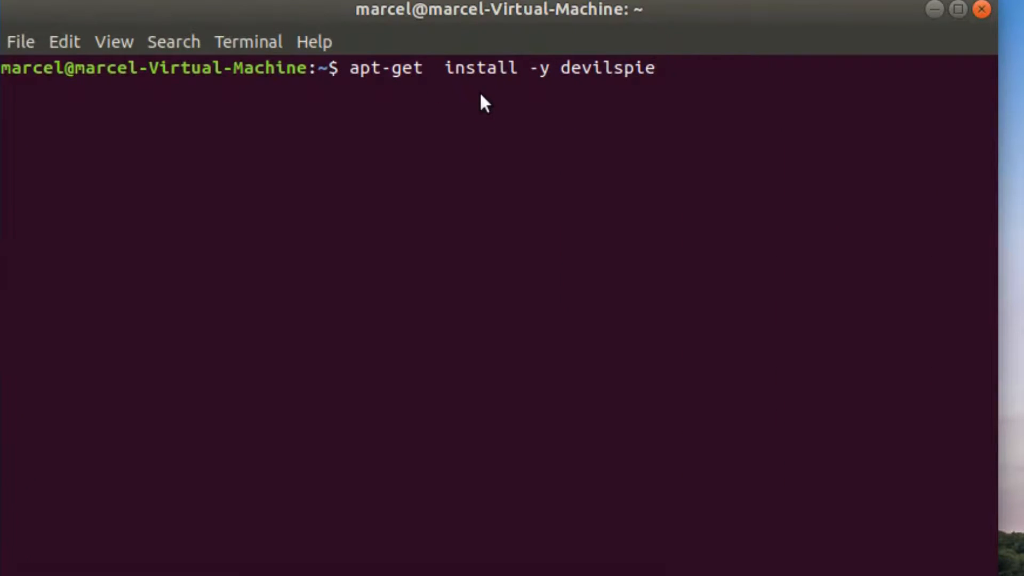
# Step: Prefix the apt-get install -y devilspie command with sudo and run it
pyautogui.write('sudo')
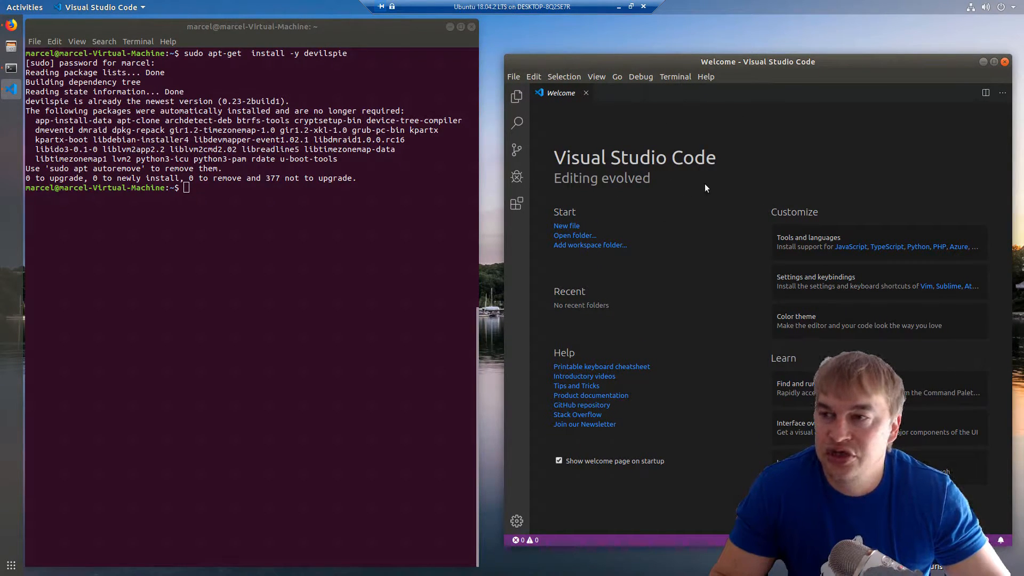
pyautogui.moveTo(359, 251)
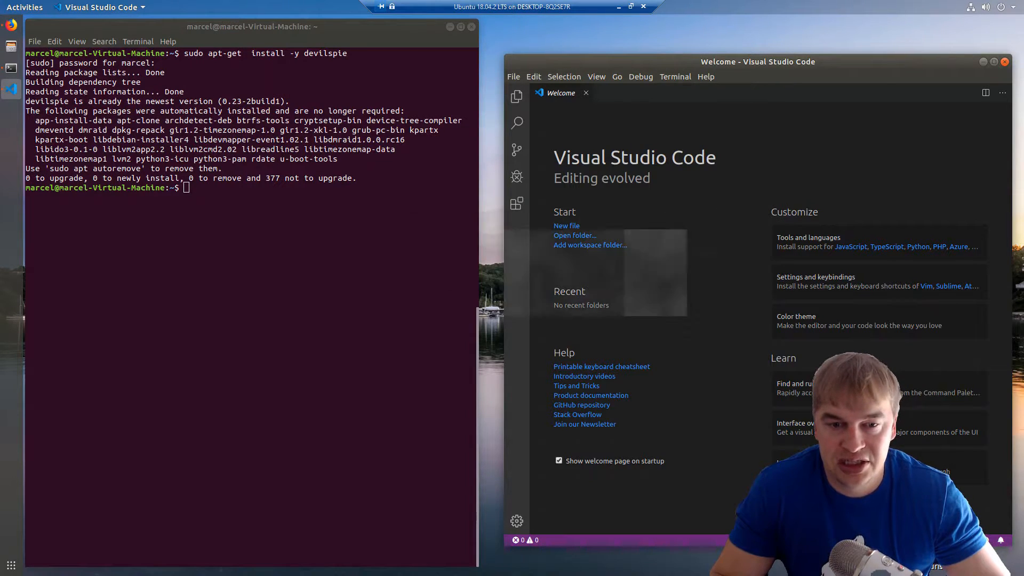
# Step: Create the hidden ~/.devilspie folder with mkdir -p
pyautogui.write('mkdir -p ~/.devilspie')
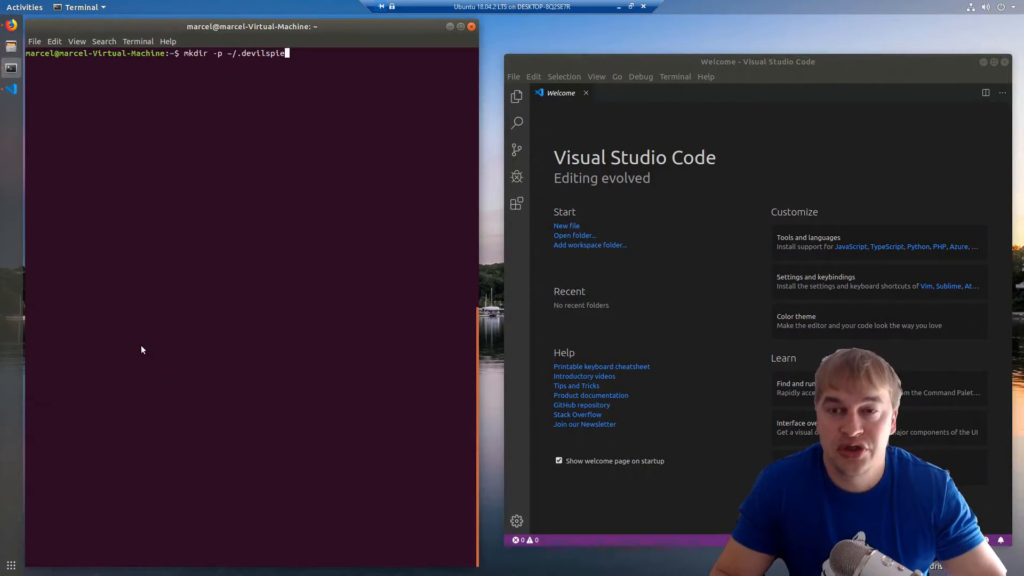
pyautogui.click(461, 27)
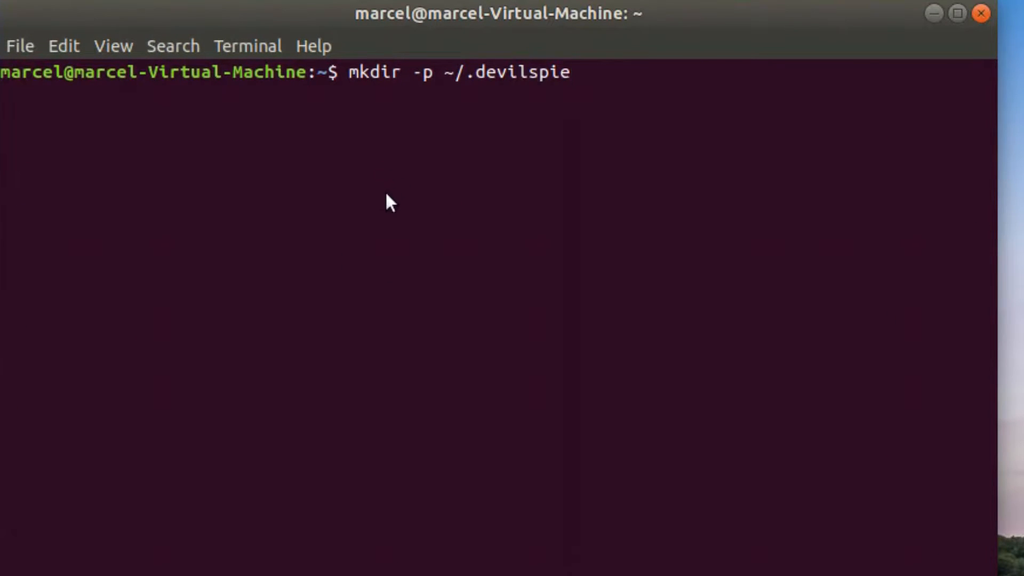
pyautogui.moveTo(477, 92)
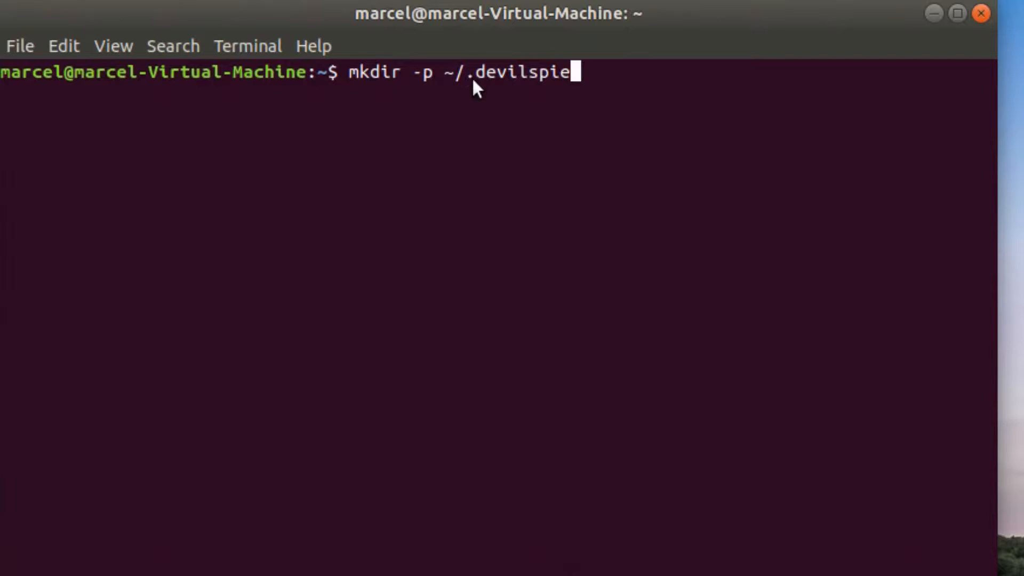
pyautogui.press('Return')
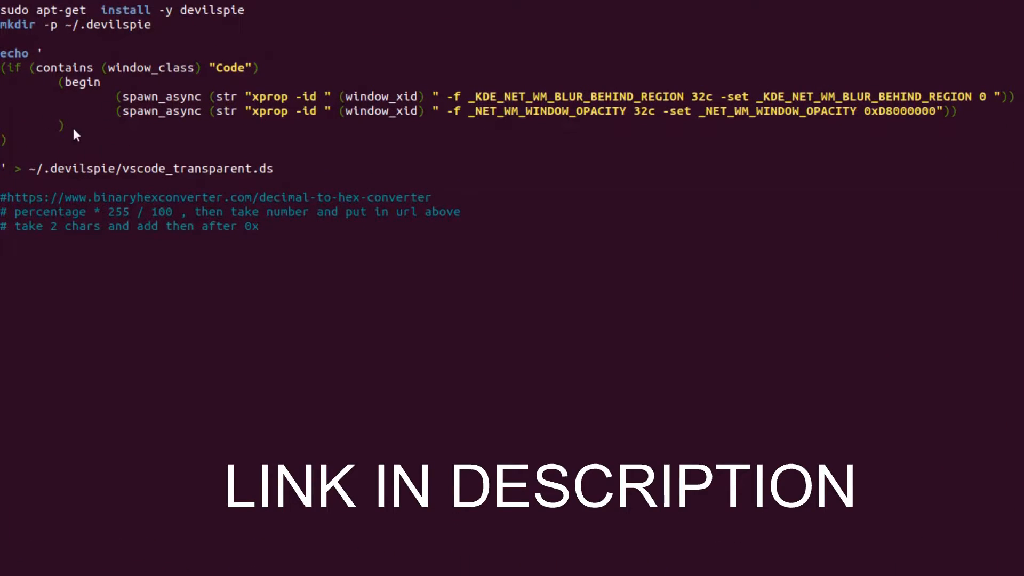
pyautogui.moveTo(256, 190)
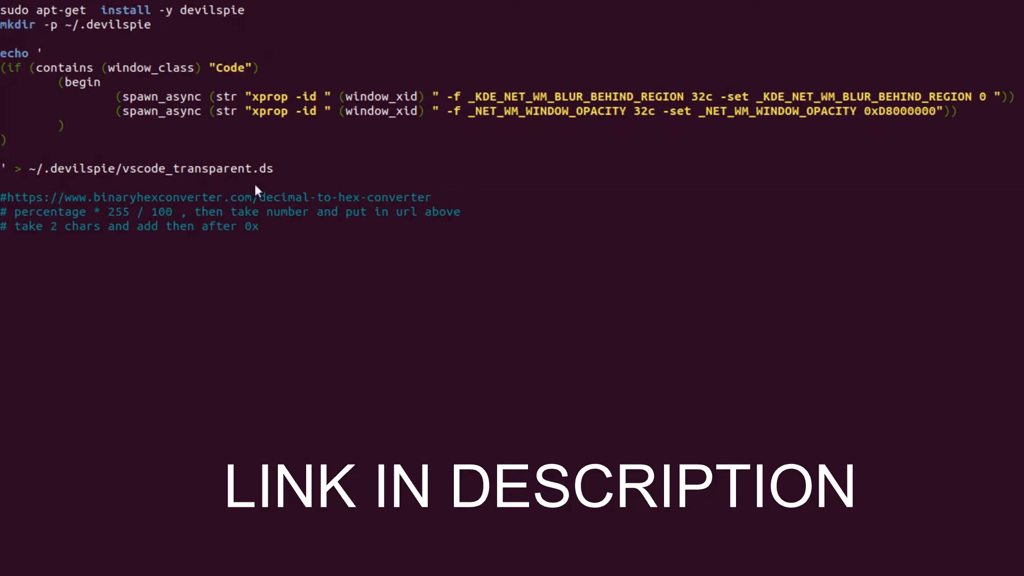
pyautogui.moveTo(62, 176)
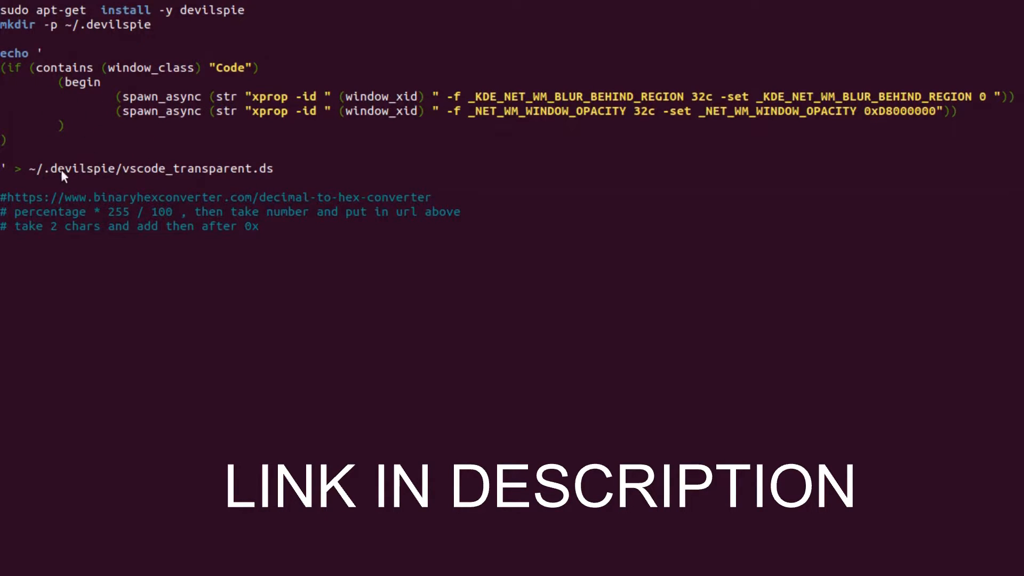
pyautogui.moveTo(120, 175)
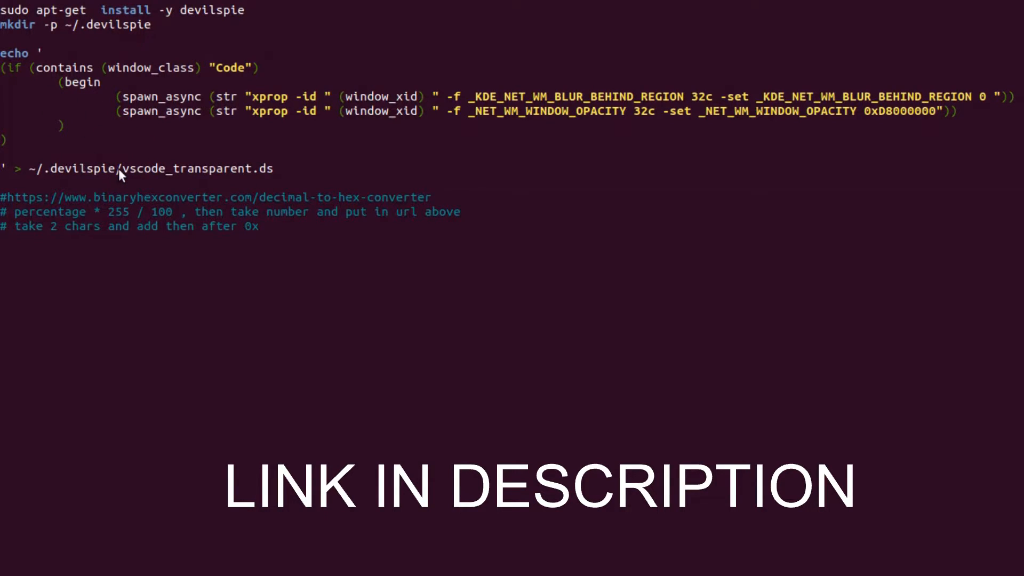
pyautogui.moveTo(166, 178)
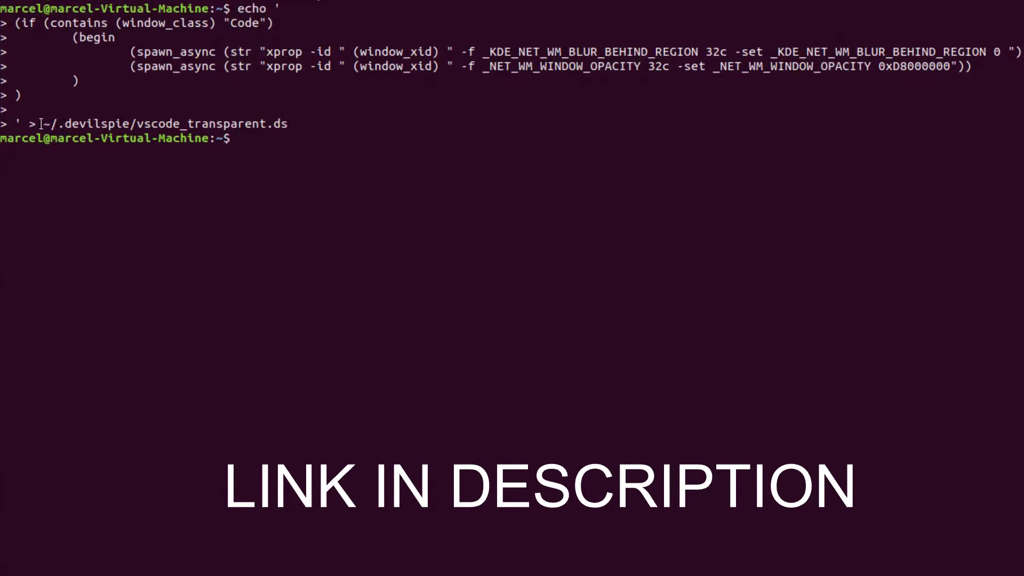
# Step: Open ~/.devilspie/vscode_transparent.ds in nano using the copied file path
pyautogui.doubleClick(157, 123)
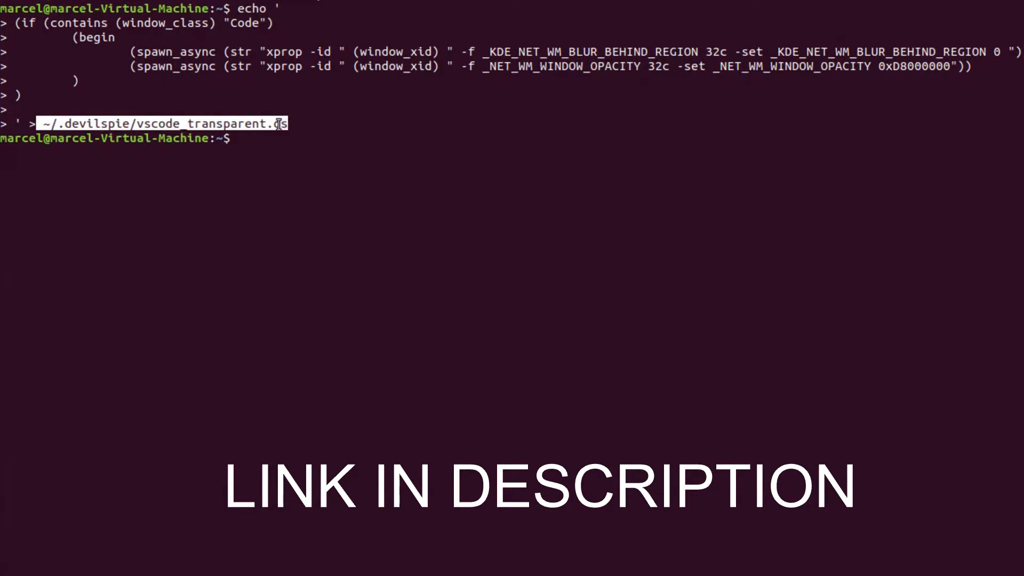
pyautogui.rightClick(277, 124)
pyautogui.write('nan')
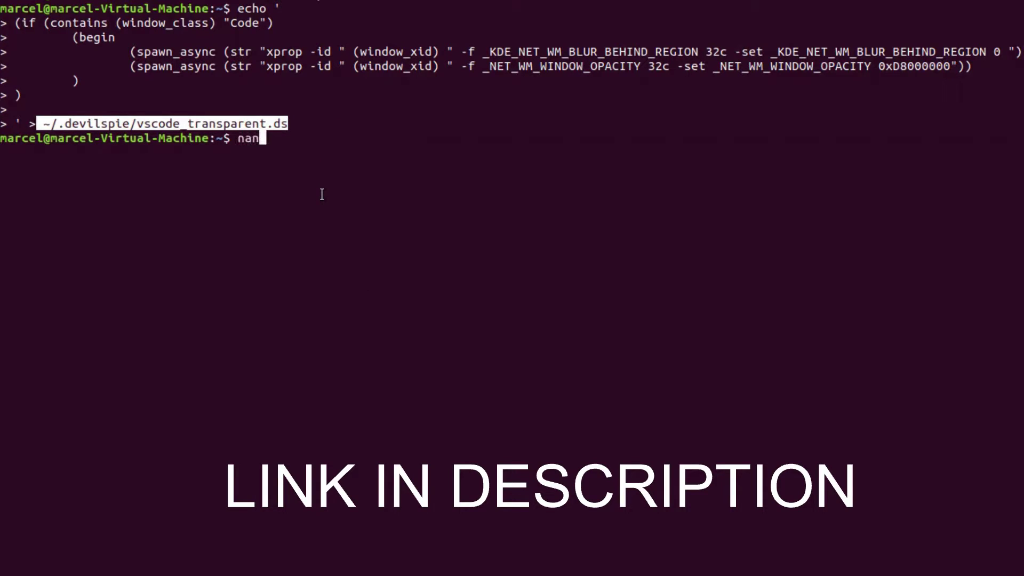
pyautogui.write('~/.devilspie/vscode_transparent.ds')
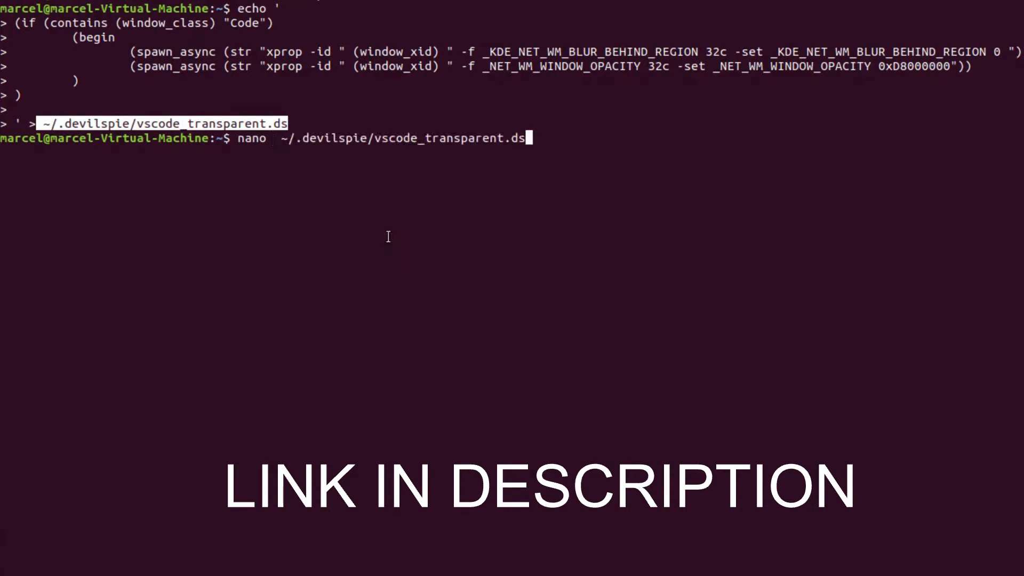
pyautogui.press('Return')
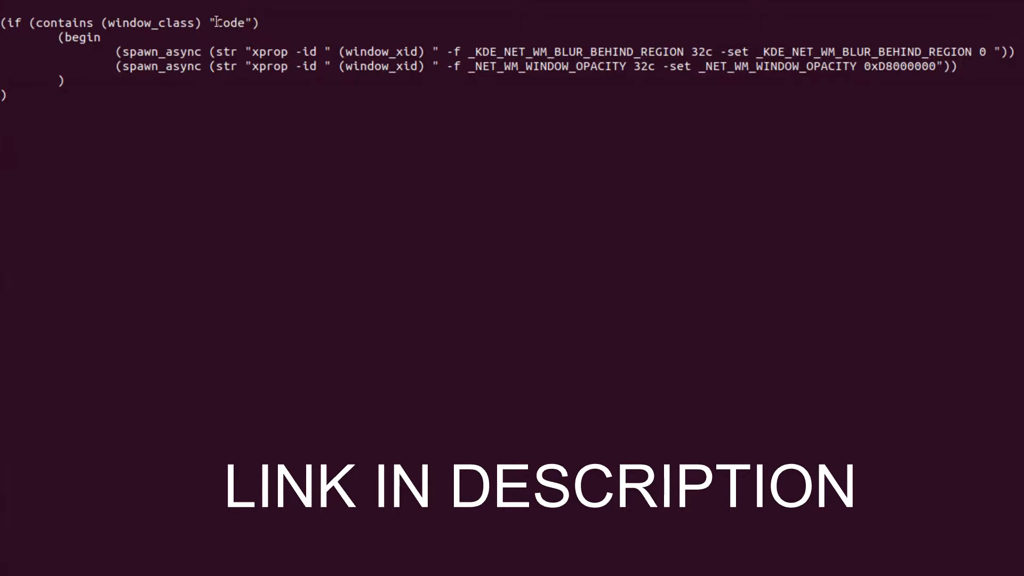
# Step: Inspect the Code window class and the 0xD8000000 opacity value in the script
pyautogui.doubleClick(231, 22)
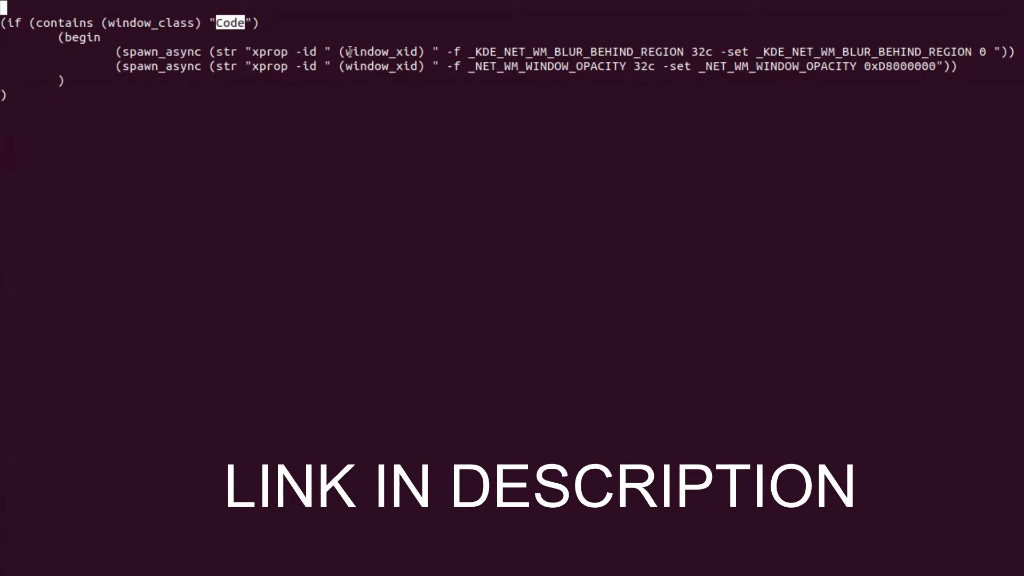
pyautogui.moveTo(331, 73)
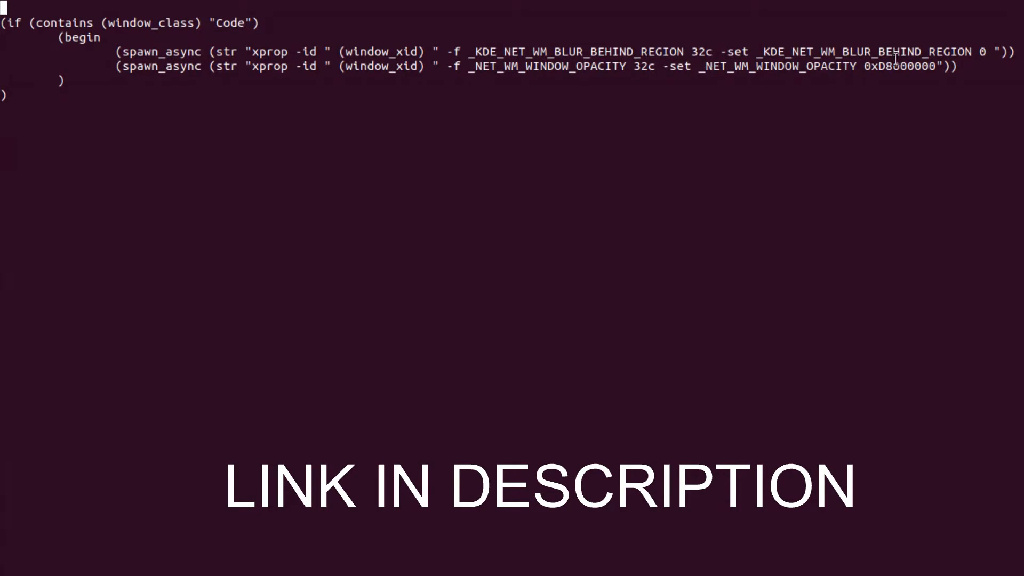
pyautogui.doubleClick(906, 66)
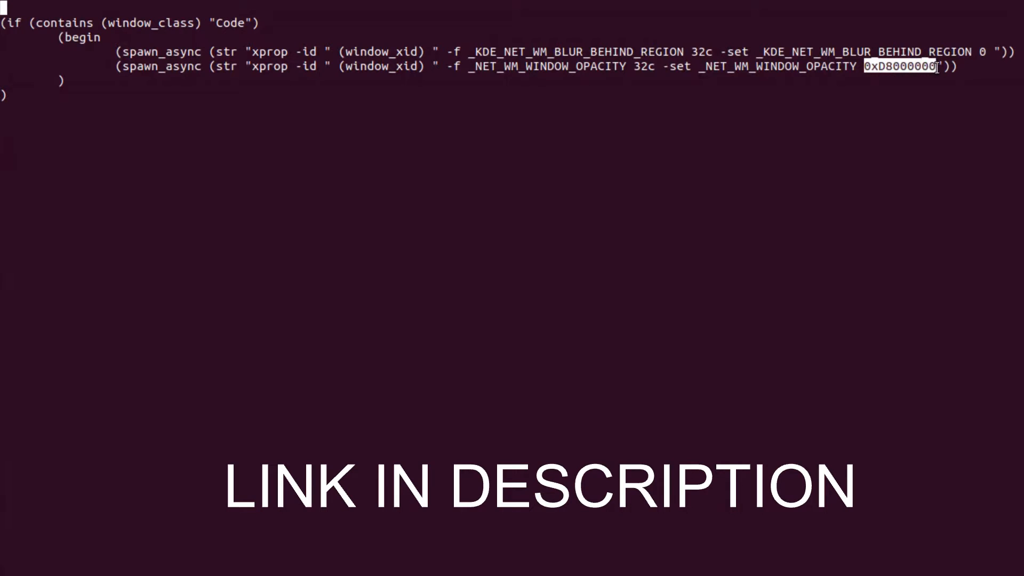
pyautogui.moveTo(577, 170)
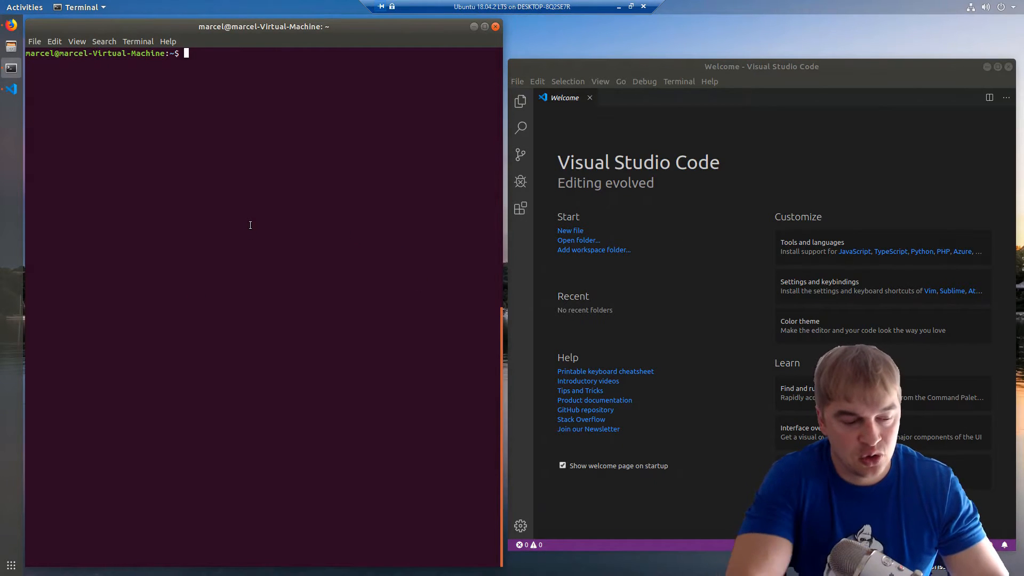
# Step: Run devilspie so the VS Code window becomes see-through
pyautogui.write('devil')
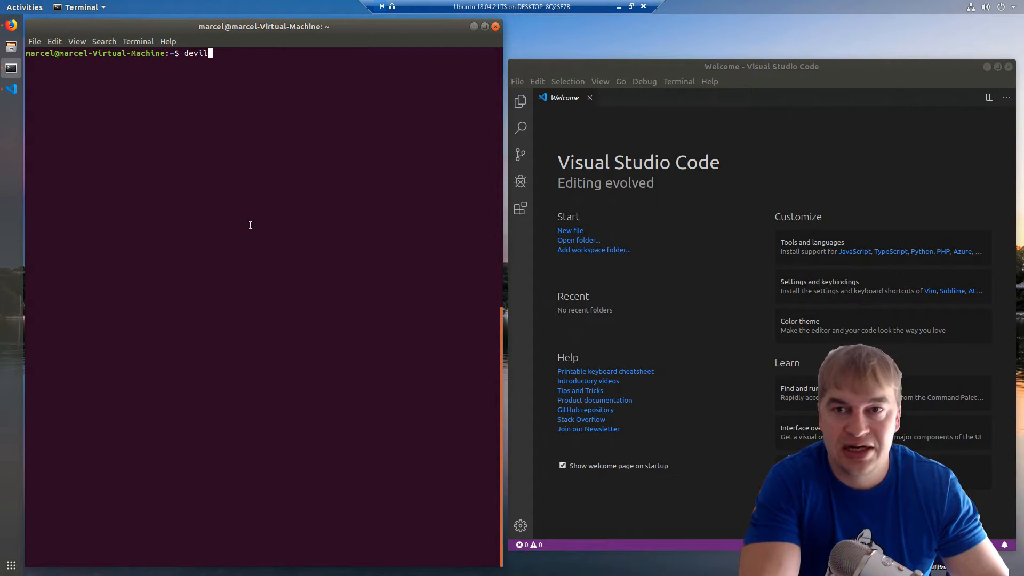
pyautogui.write('spie')
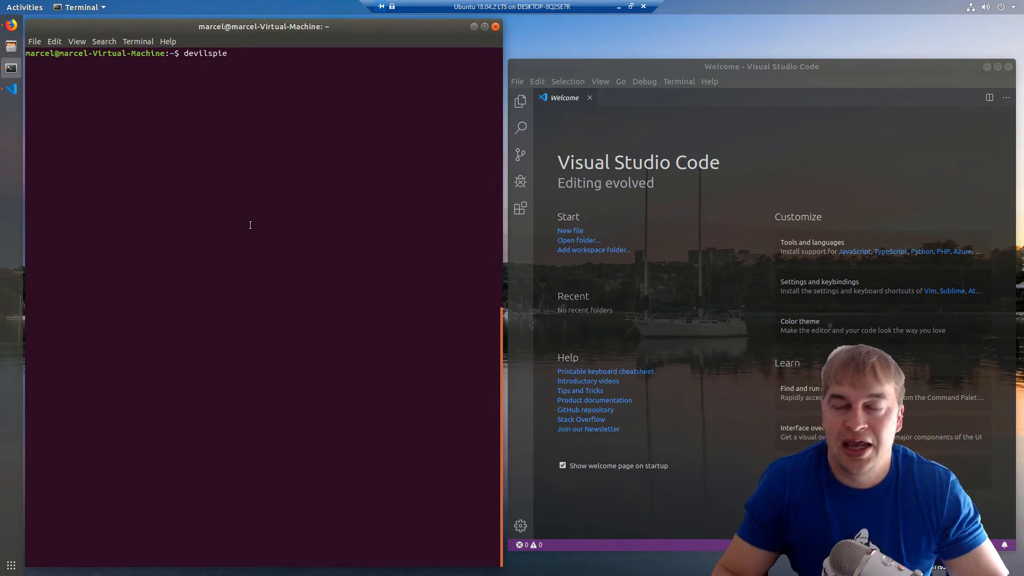
pyautogui.moveTo(484, 27)
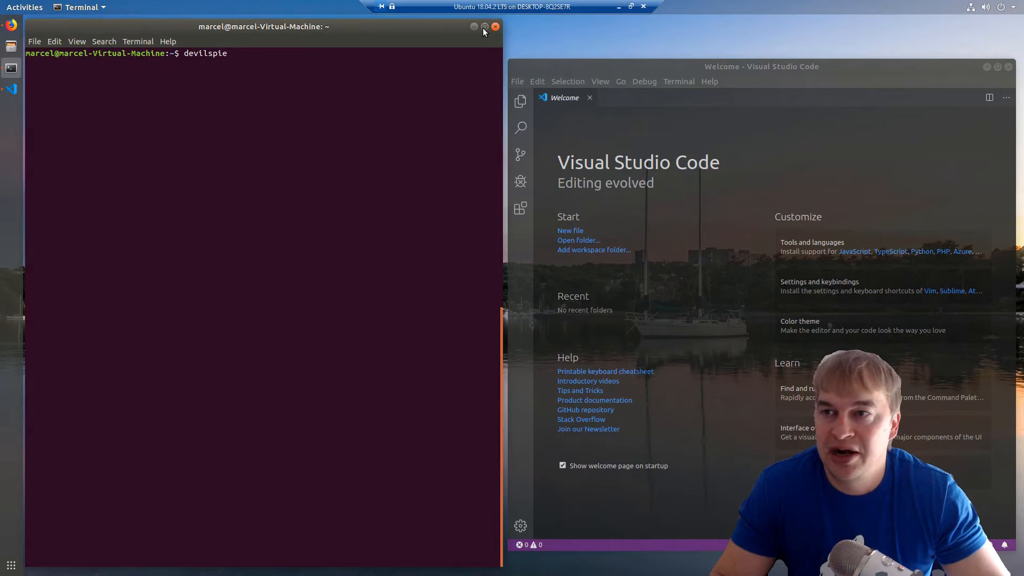
pyautogui.click(493, 27)
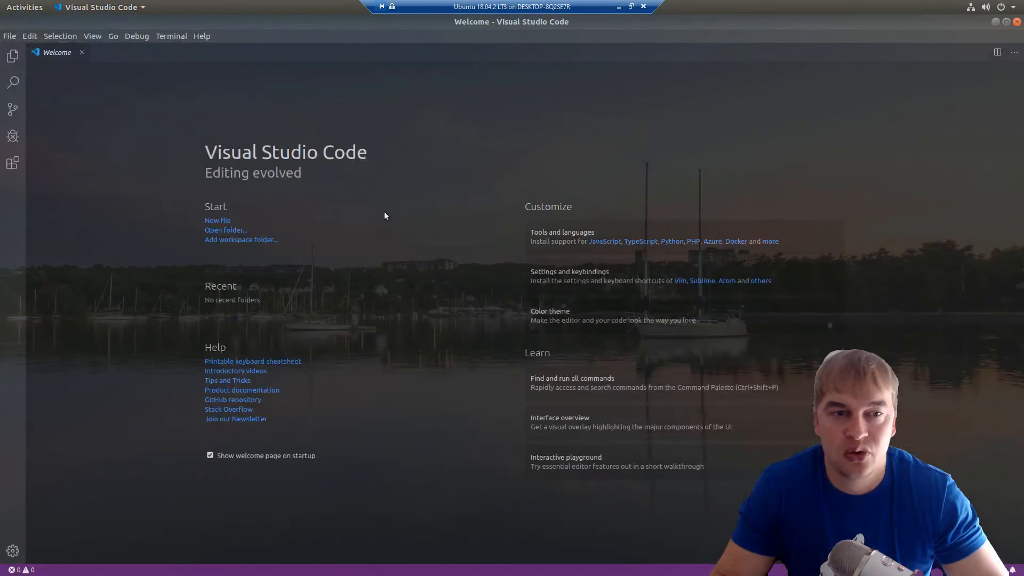
pyautogui.moveTo(421, 286)
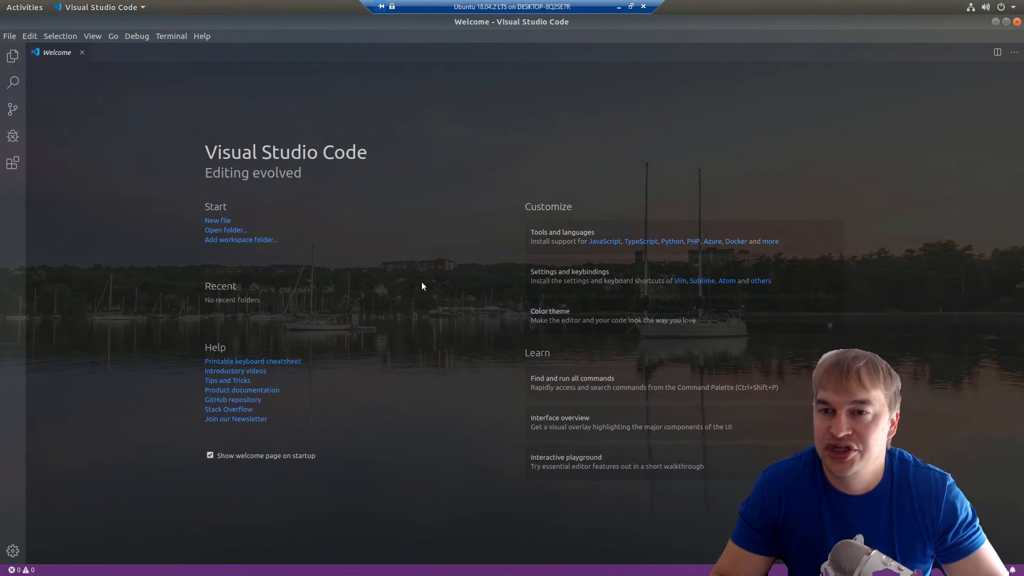
pyautogui.moveTo(264, 417)
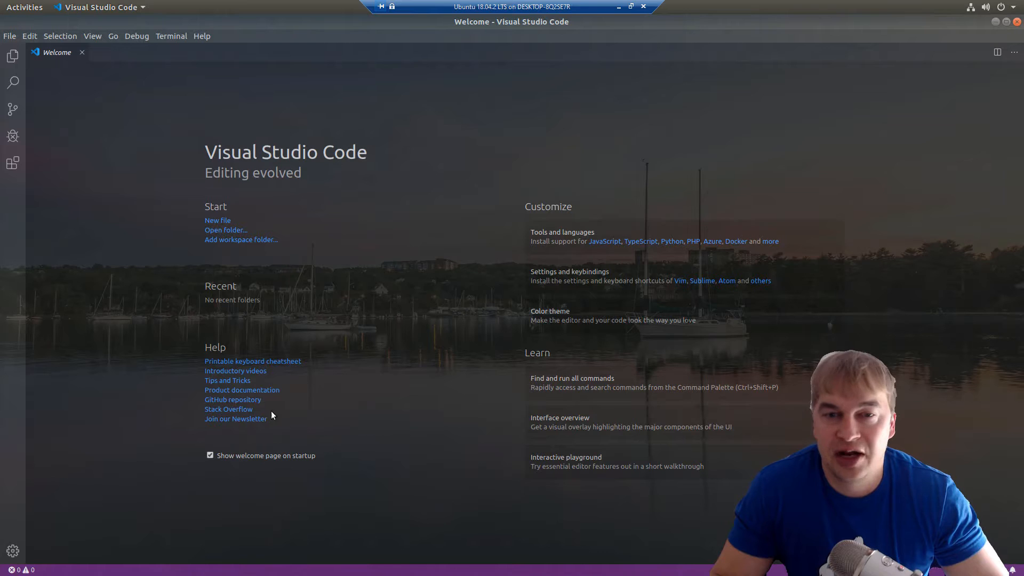
pyautogui.moveTo(541, 114)
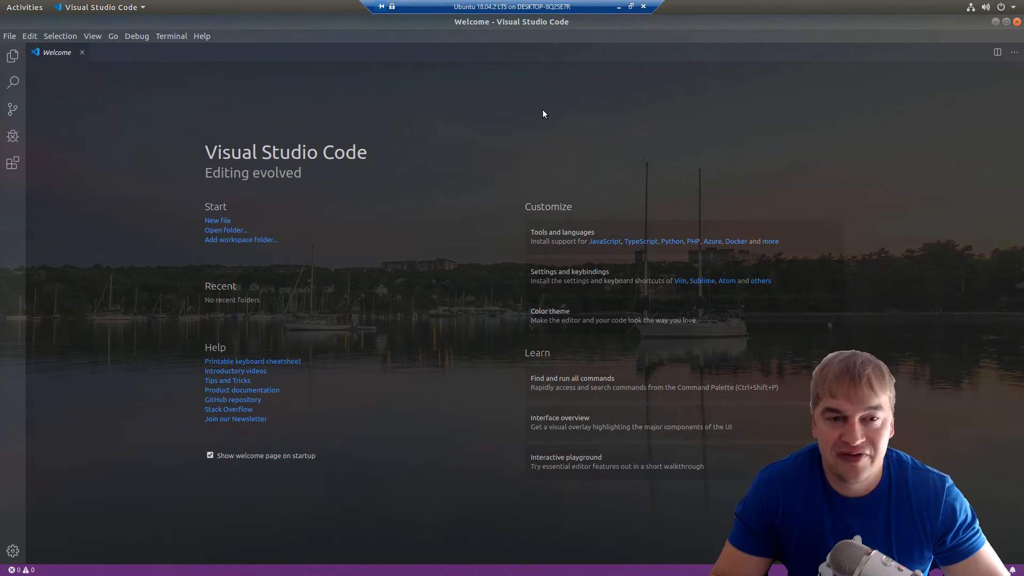
pyautogui.moveTo(558, 53)
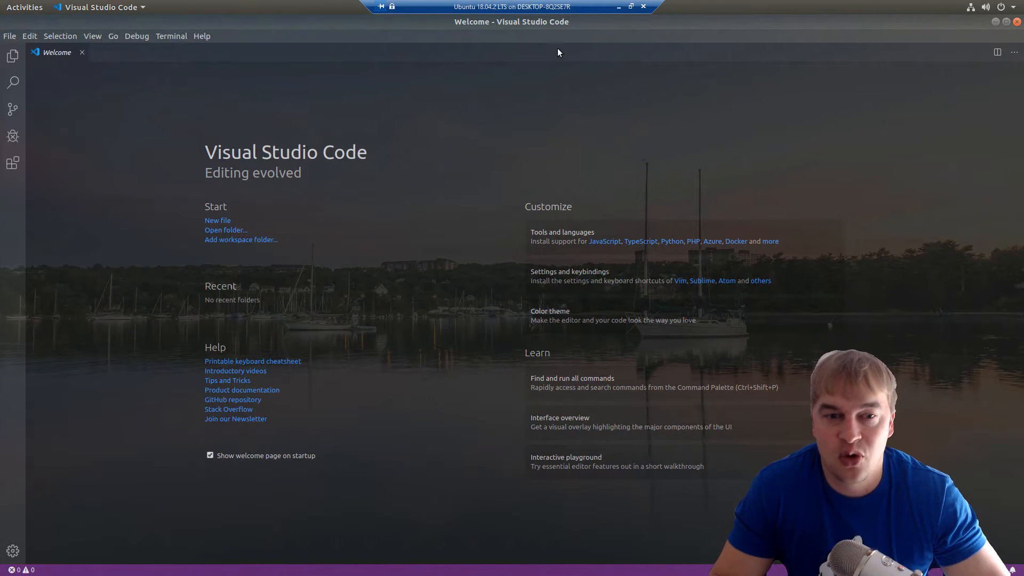
pyautogui.moveTo(258, 219)
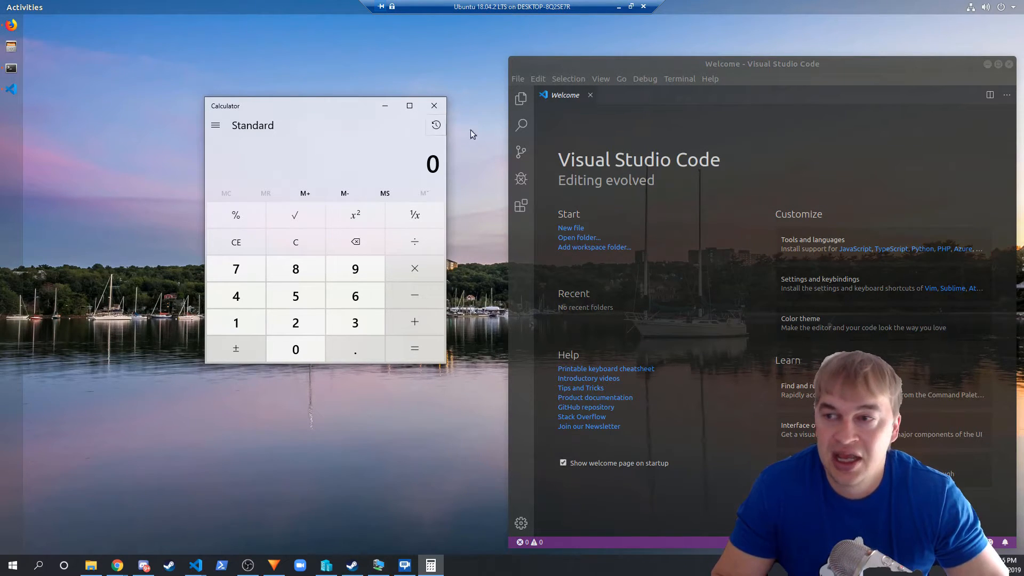
pyautogui.moveTo(795, 205)
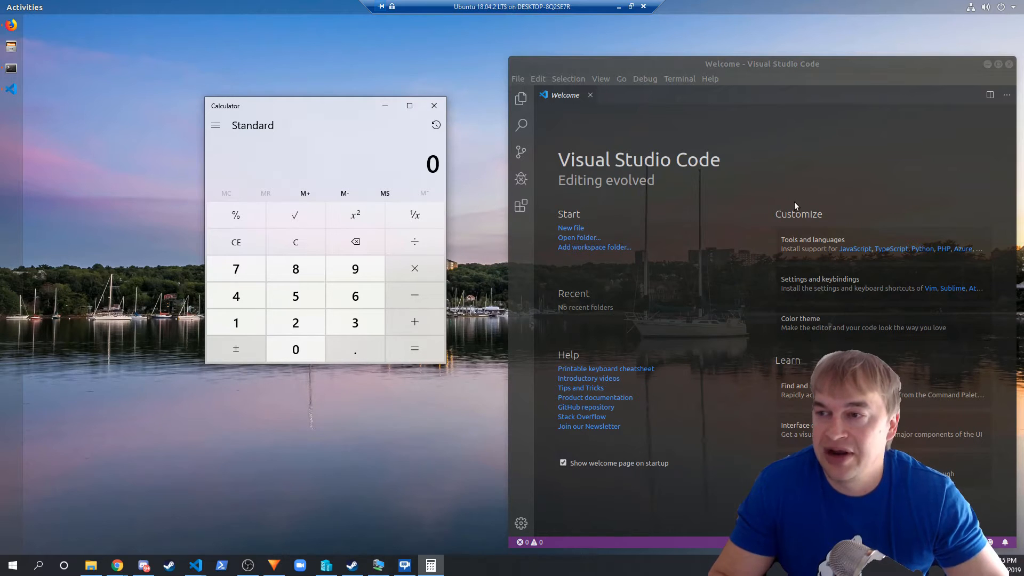
pyautogui.moveTo(296, 322)
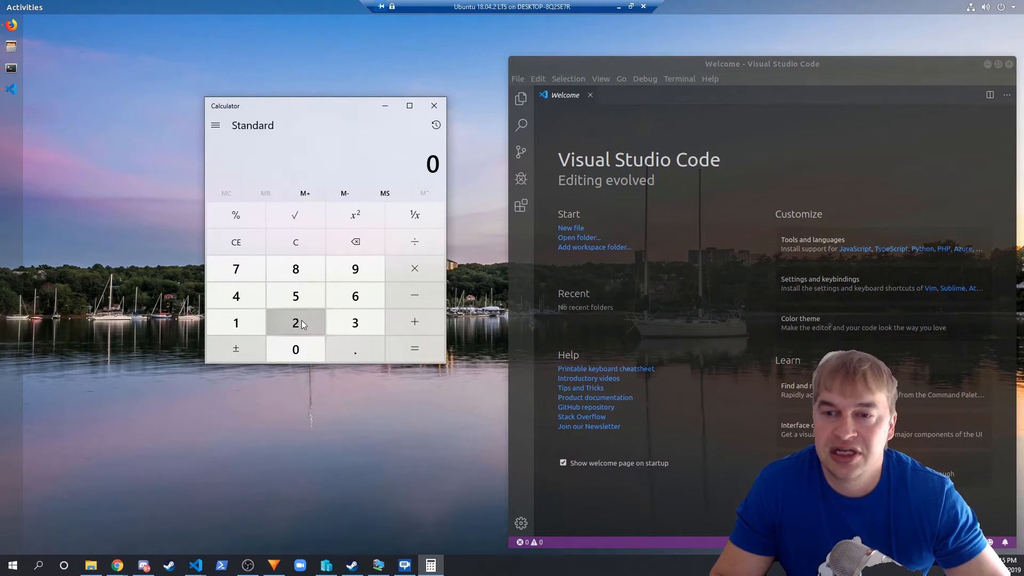
# Step: Enter 25 × 255 in Calculator for the 25 percent opacity level
pyautogui.click(295, 295)
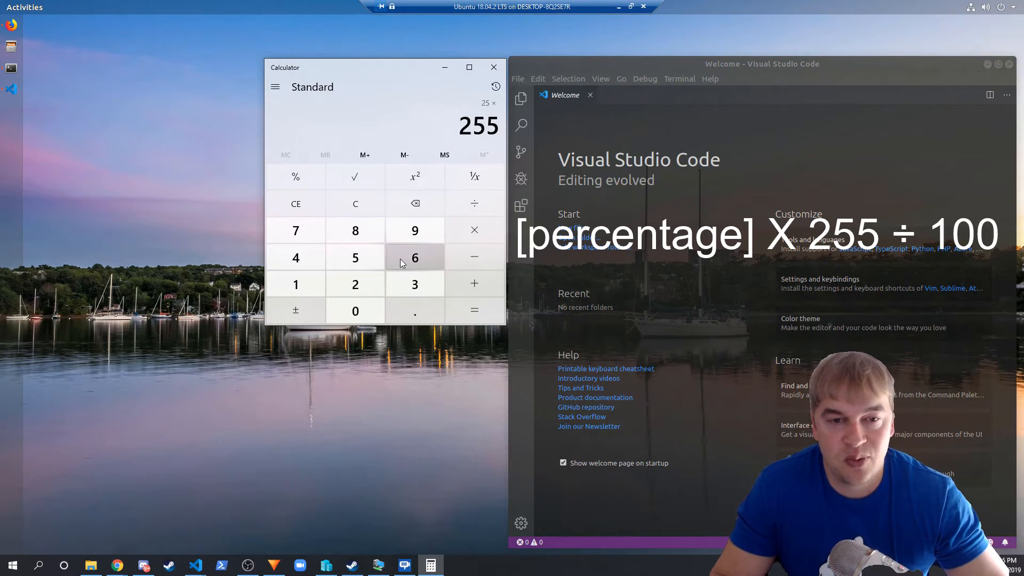
pyautogui.moveTo(415, 230)
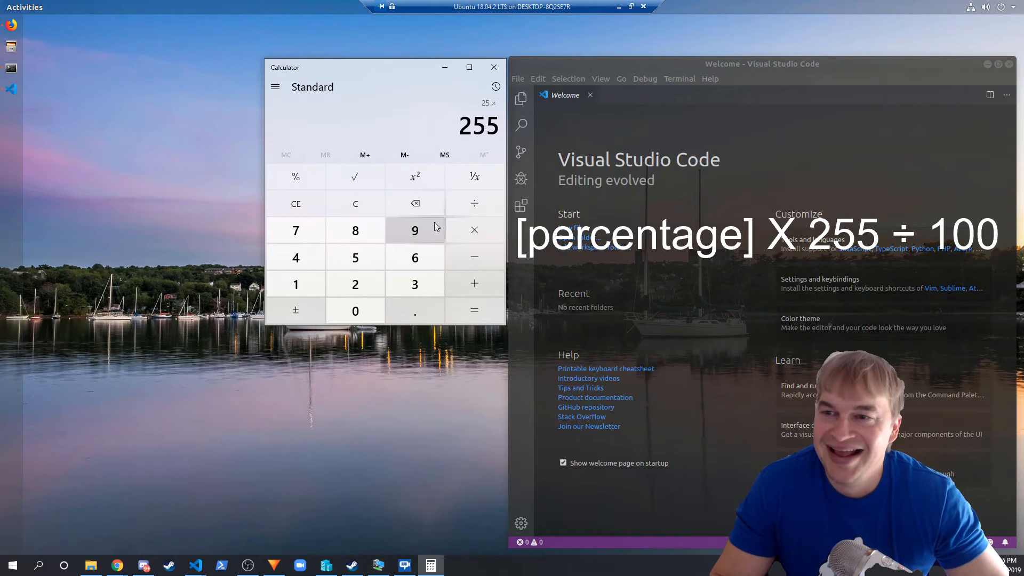
pyautogui.click(473, 202)
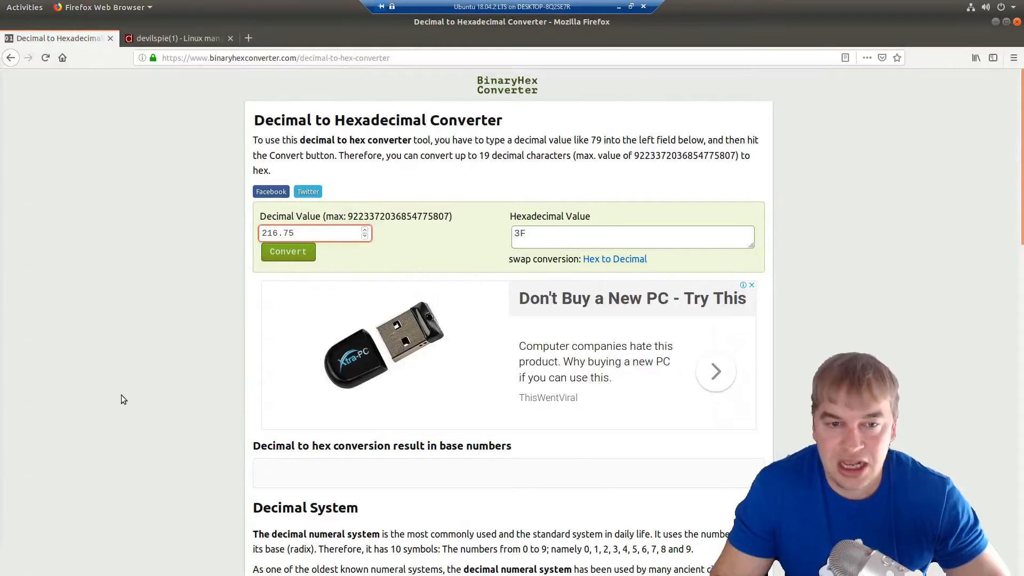
# Step: Convert decimal 63.75 to hexadecimal and copy the result 3F
pyautogui.press('ctrl+plus')
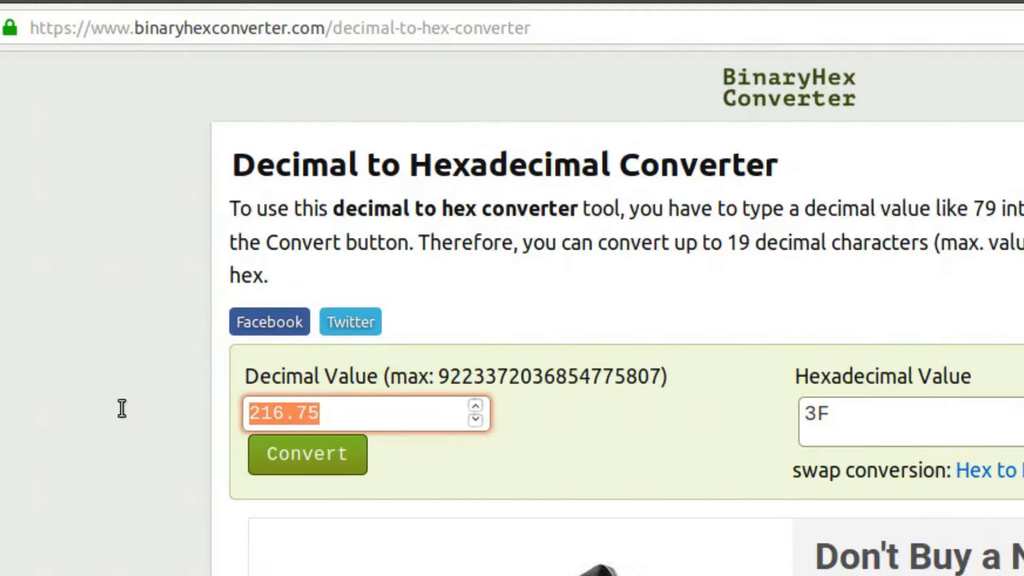
pyautogui.write('63.75')
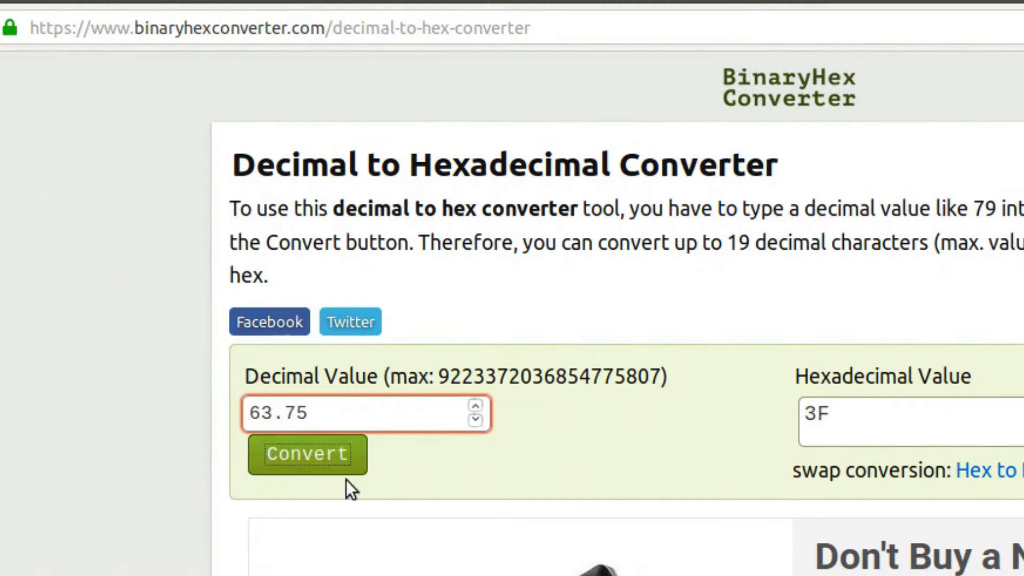
pyautogui.moveTo(840, 409)
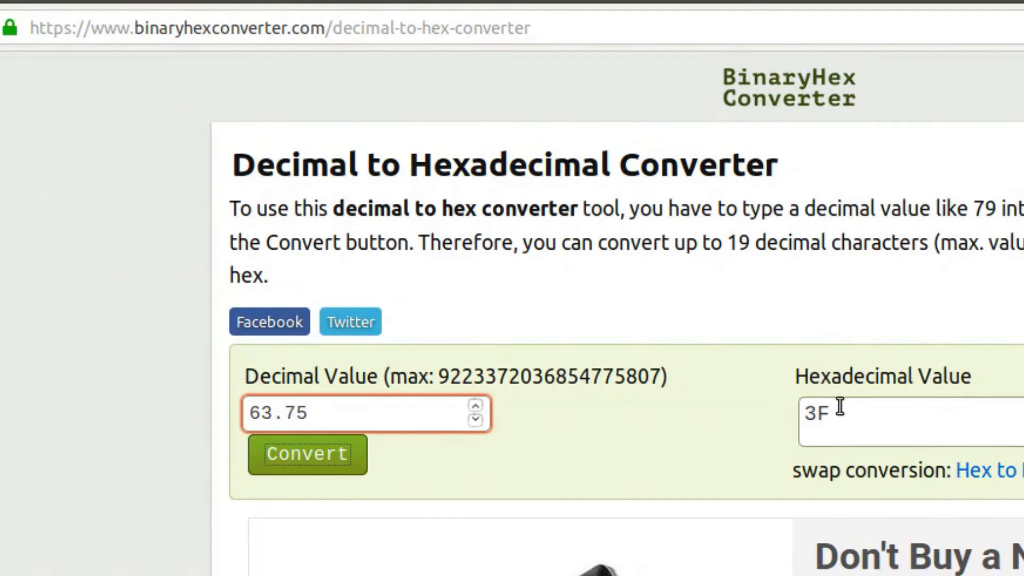
pyautogui.doubleClick(815, 414)
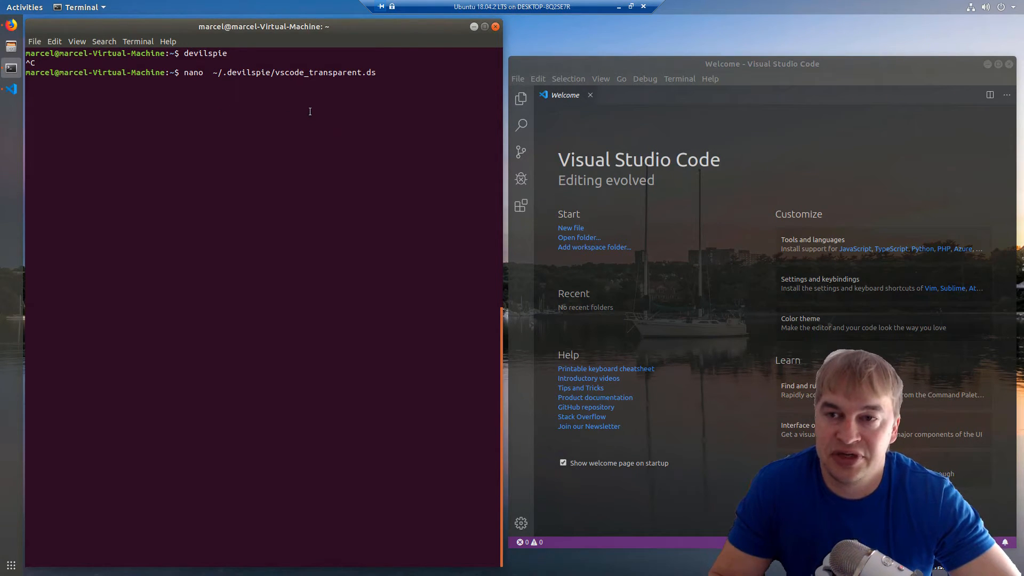
# Step: Edit the script's opacity value to 0x3F000000 in nano and save it
pyautogui.press('Return')
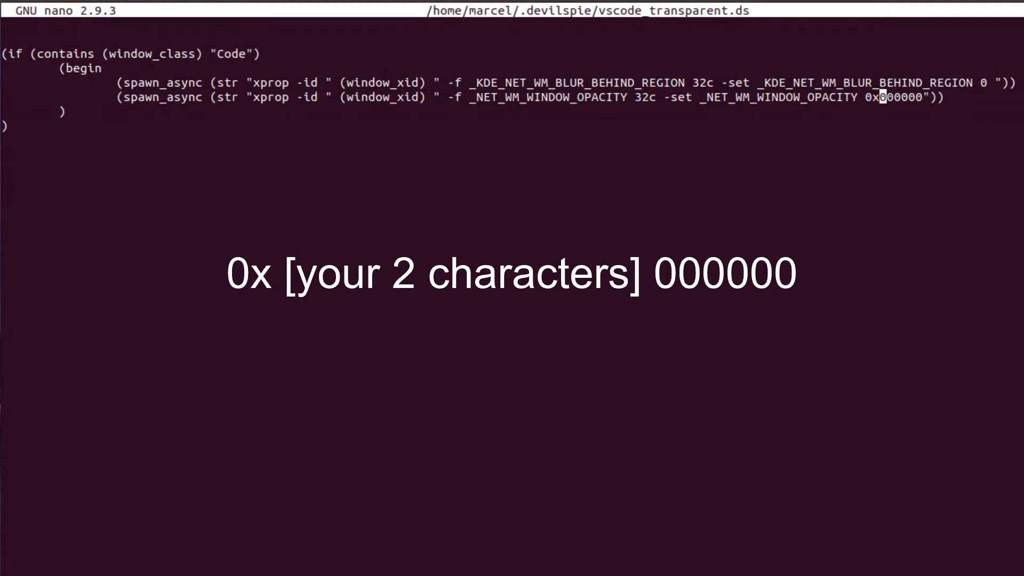
pyautogui.write('3')
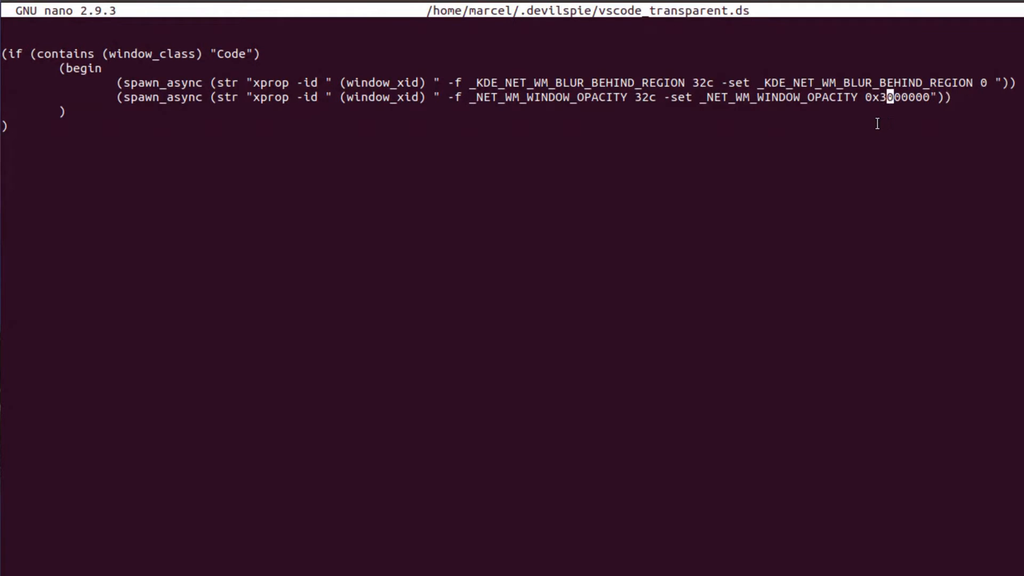
pyautogui.press('ctrl+x')
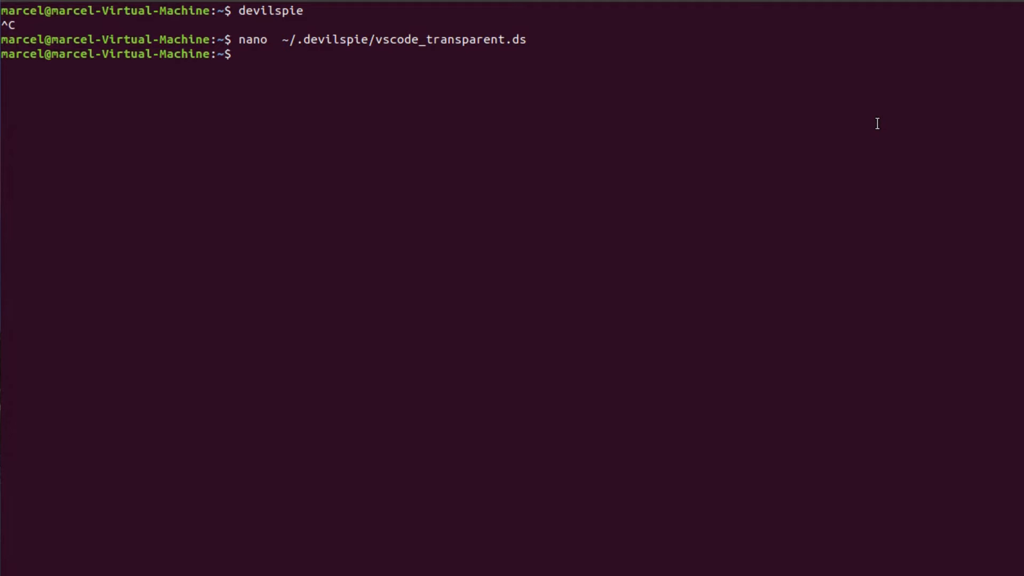
# Step: Run devilspie again to reapply the new transparency rule
pyautogui.write('devilspie')
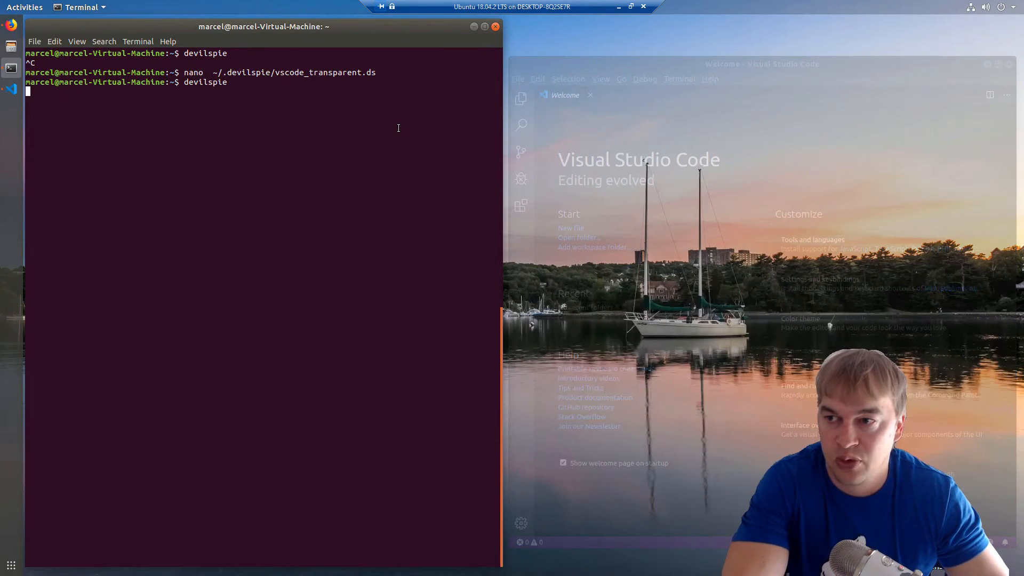
pyautogui.moveTo(683, 162)
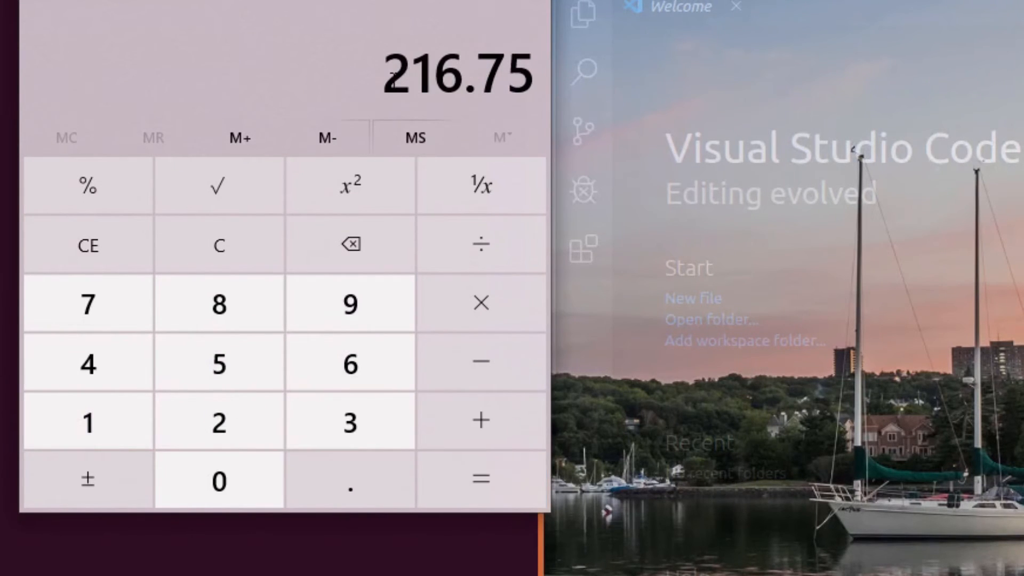
# Step: Copy the result 216.75 into the converter and copy its hex value D8
pyautogui.doubleClick(458, 74)
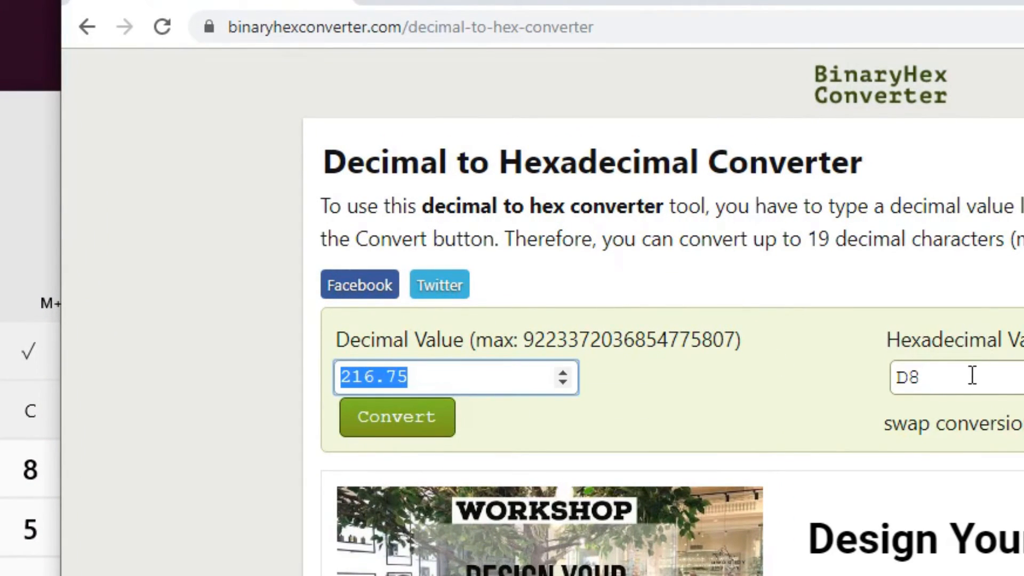
pyautogui.doubleClick(906, 377)
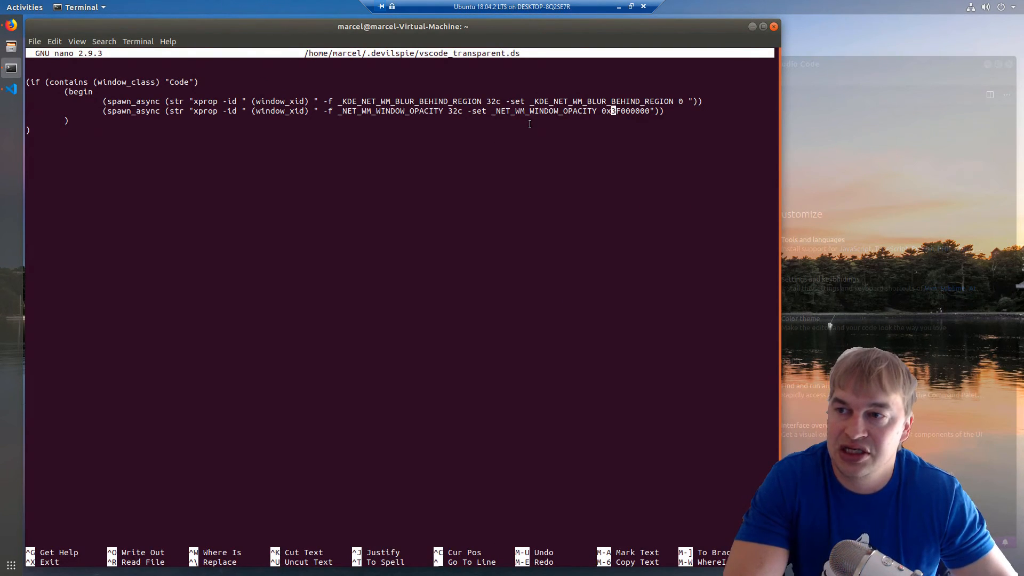
# Step: Change the script's opacity value to 0xD8000000, then save and exit nano
pyautogui.write('d8')
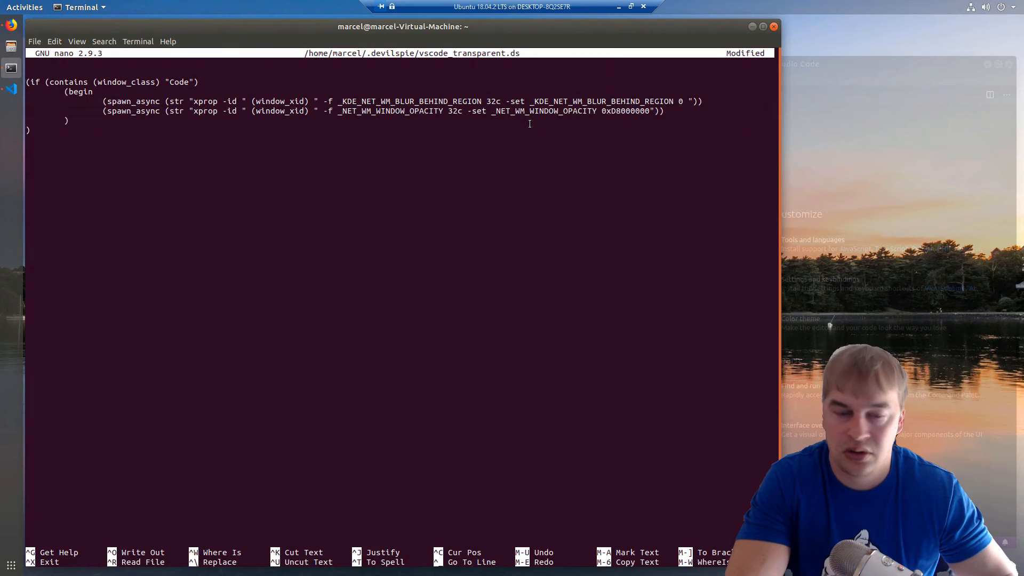
pyautogui.press('ctrl+x')
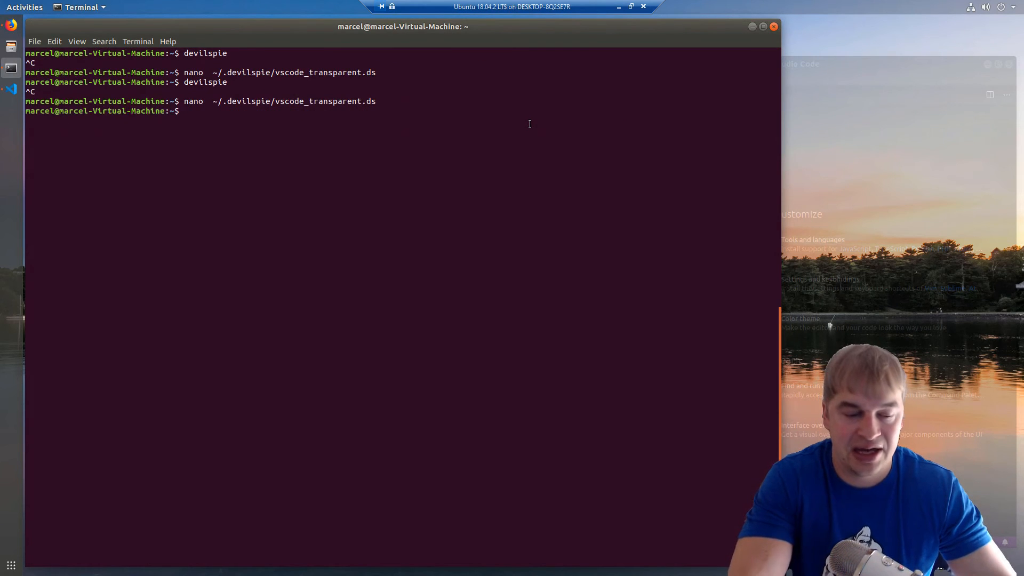
# Step: Relaunch devilspie and maximize VS Code to check the slight transparency over the wallpaper
pyautogui.write('DEVIL')
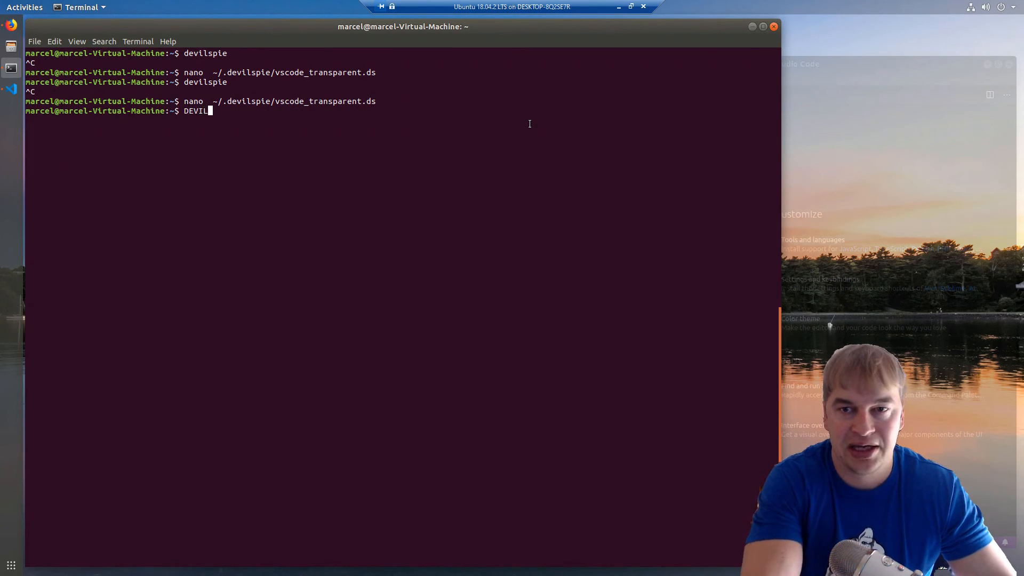
pyautogui.press('Return')
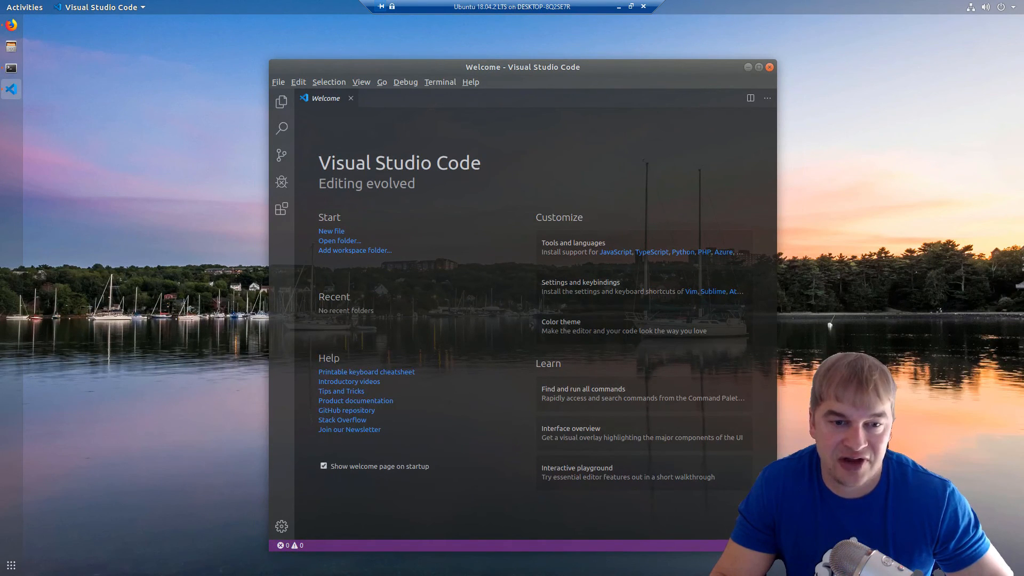
pyautogui.click(629, 7)
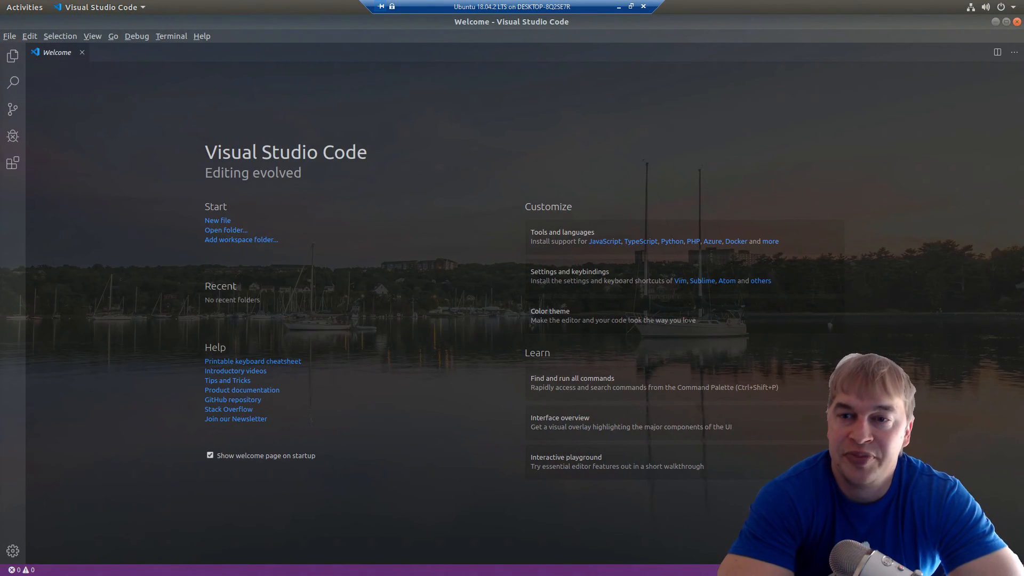